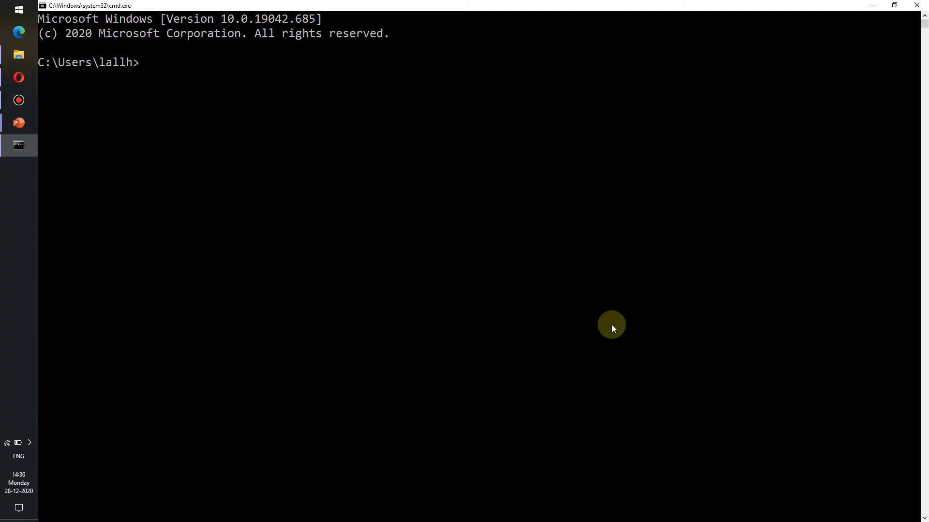
{"action": "mouse_move", "coordinate": [219, 129]}
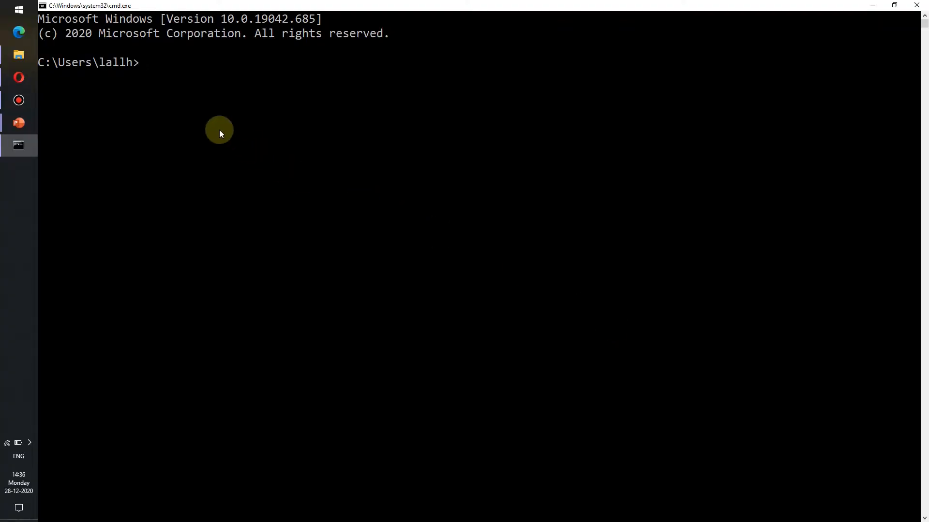
- Run pip with no arguments to print its usage and options
{"action": "type", "text": "pip"}
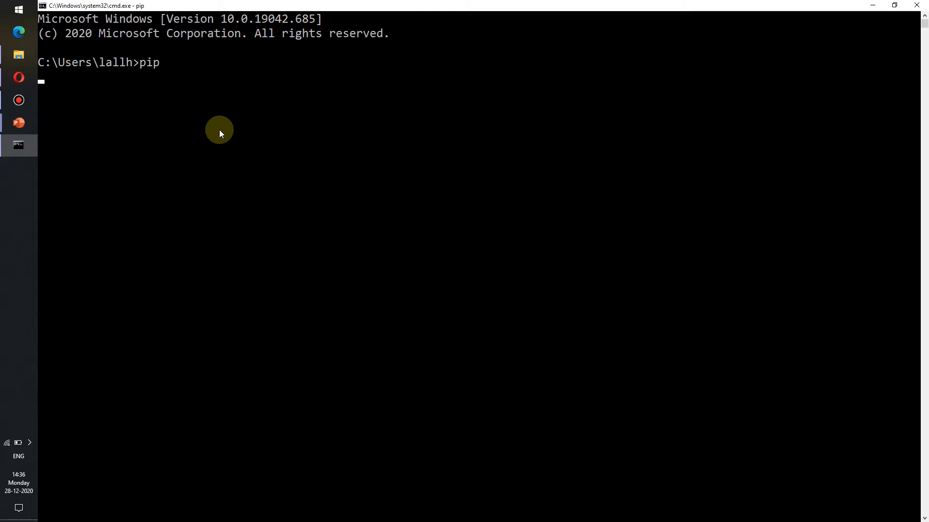
{"action": "key", "text": "Return"}
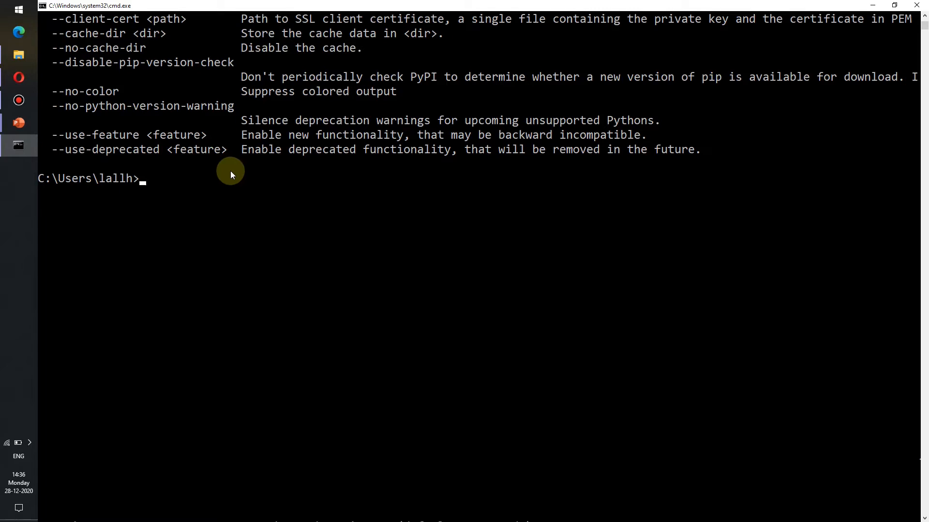
{"action": "mouse_move", "coordinate": [171, 240]}
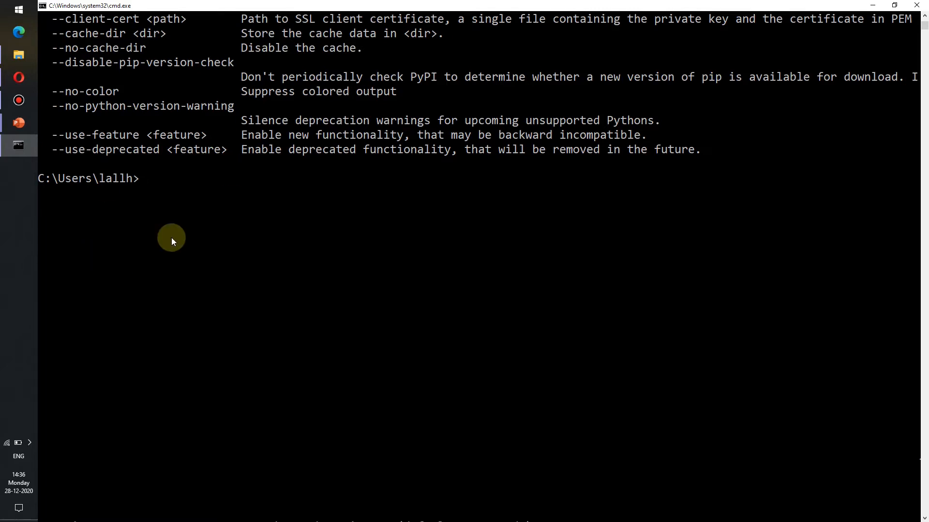
{"action": "mouse_move", "coordinate": [315, 190]}
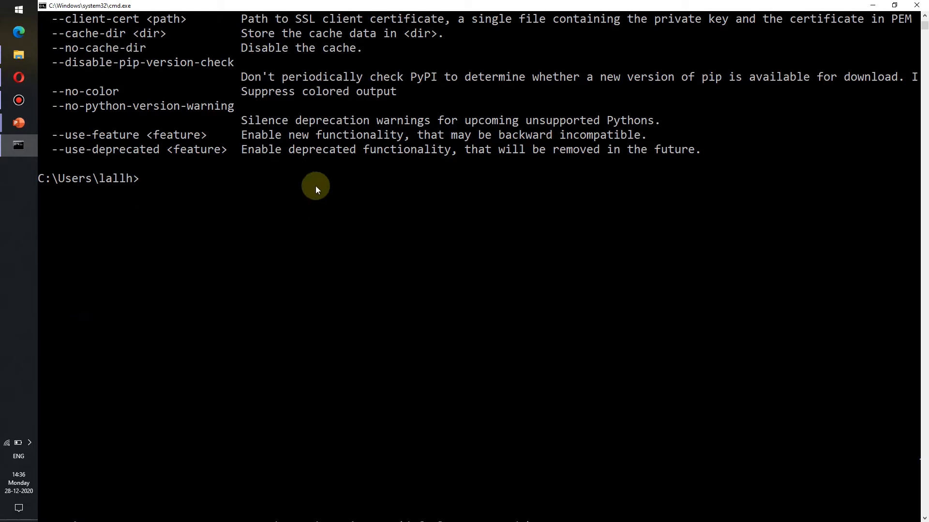
- Run 'pip install virtualenv', which reports it is already satisfied
{"action": "type", "text": "pip in"}
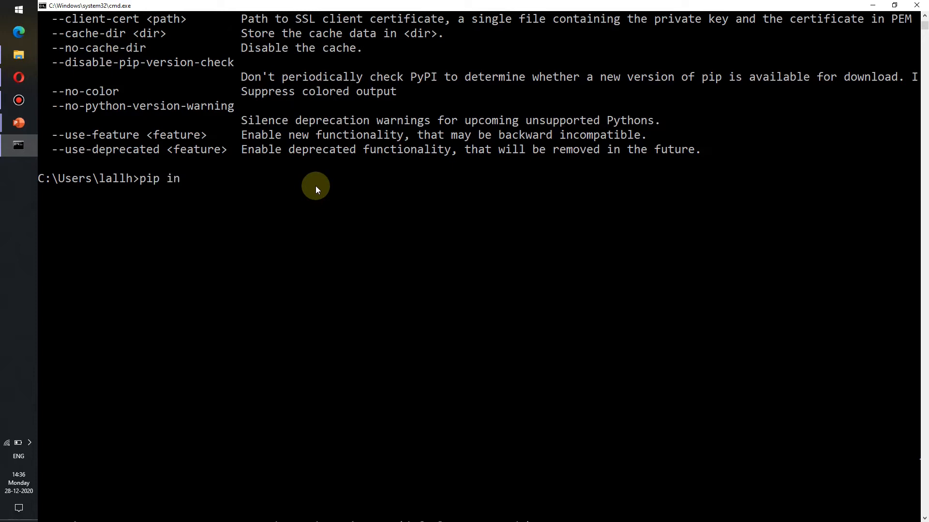
{"action": "type", "text": "stall"}
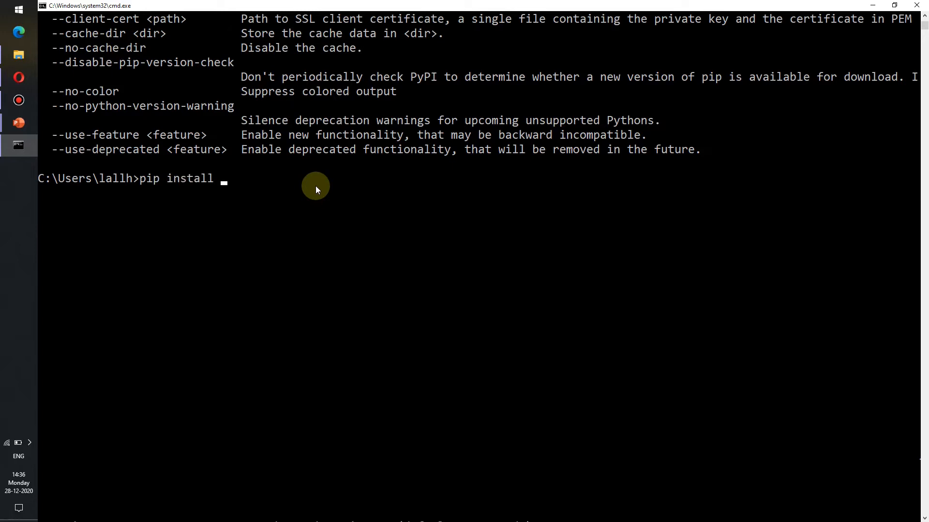
{"action": "type", "text": "virtualenv"}
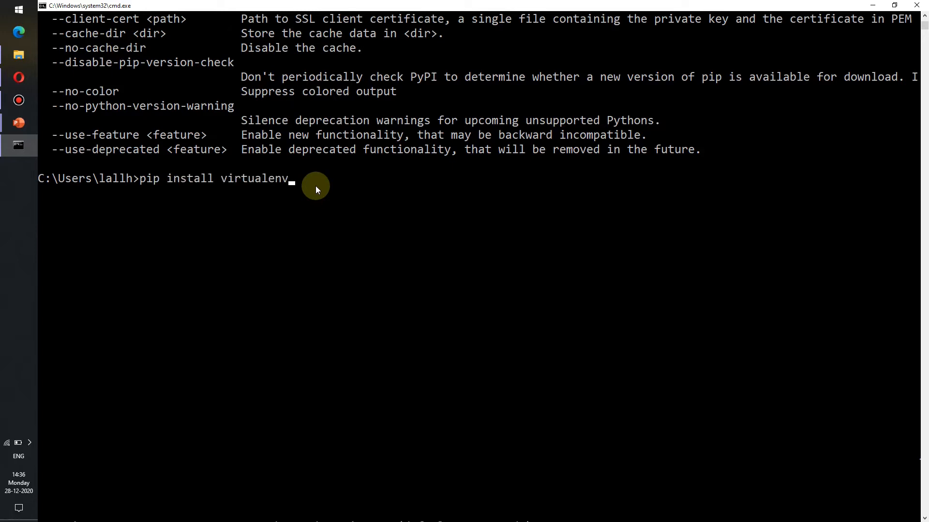
{"action": "key", "text": "Return"}
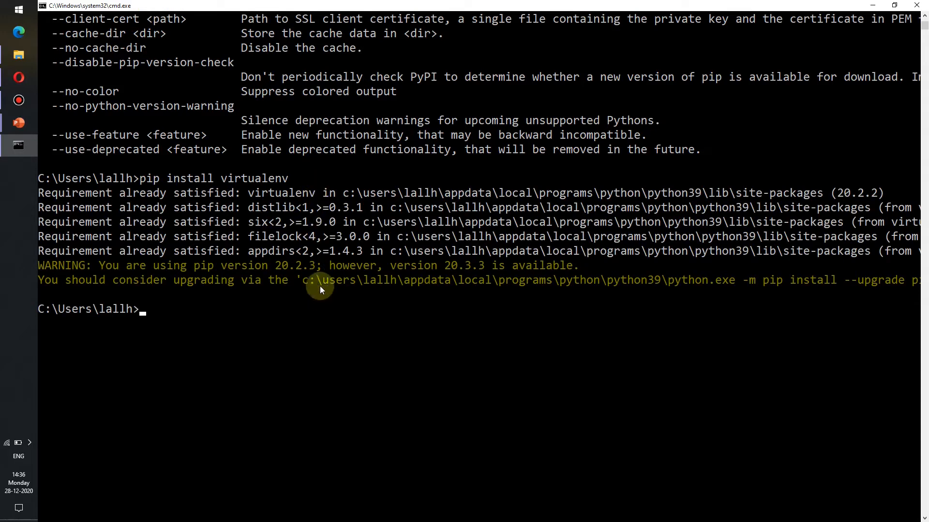
{"action": "mouse_move", "coordinate": [116, 235]}
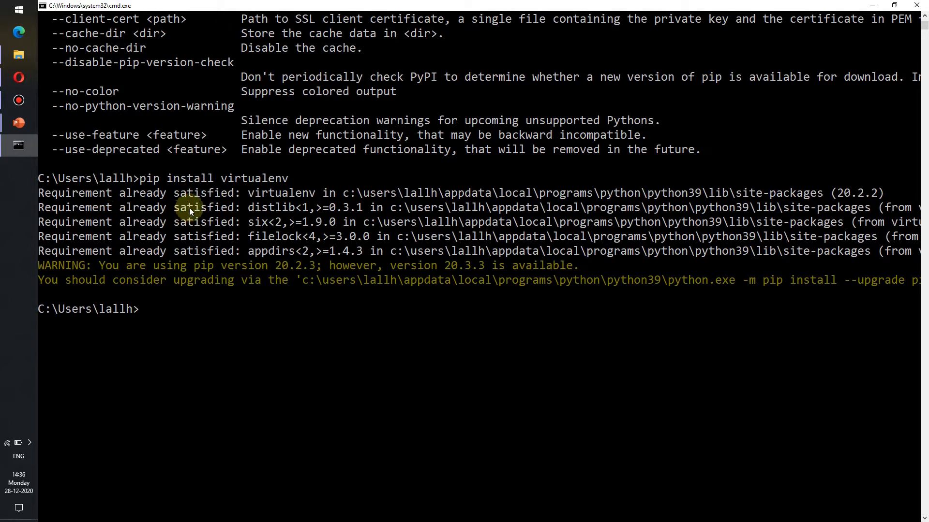
{"action": "mouse_move", "coordinate": [338, 414]}
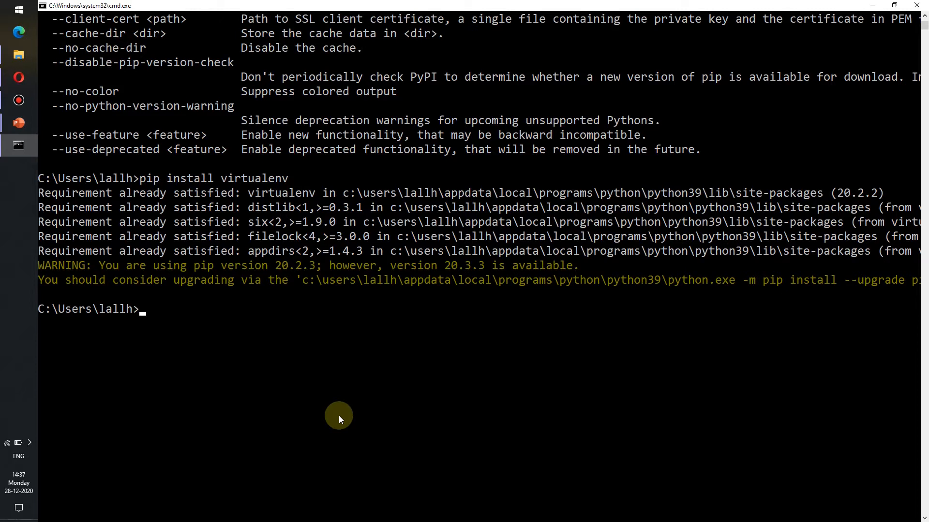
- Change into the test_project folder
{"action": "type", "text": "cd test"}
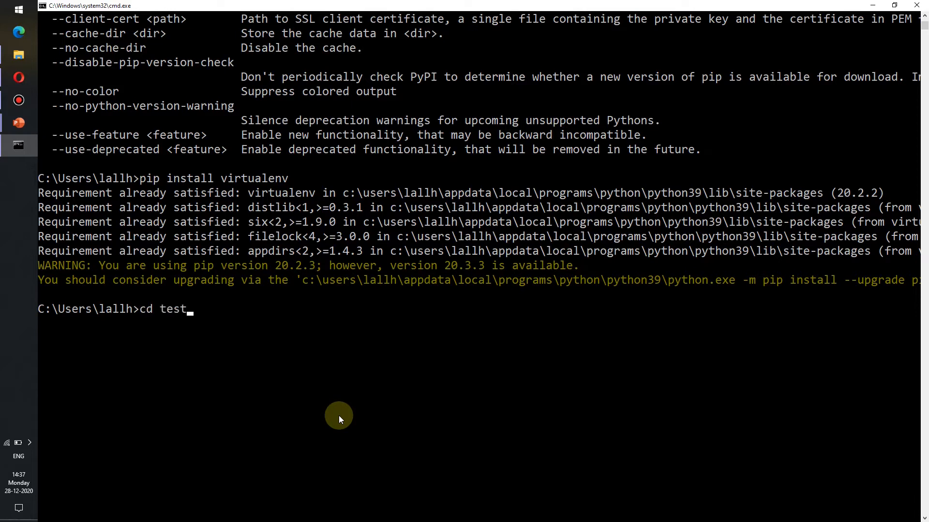
{"action": "type", "text": "_project"}
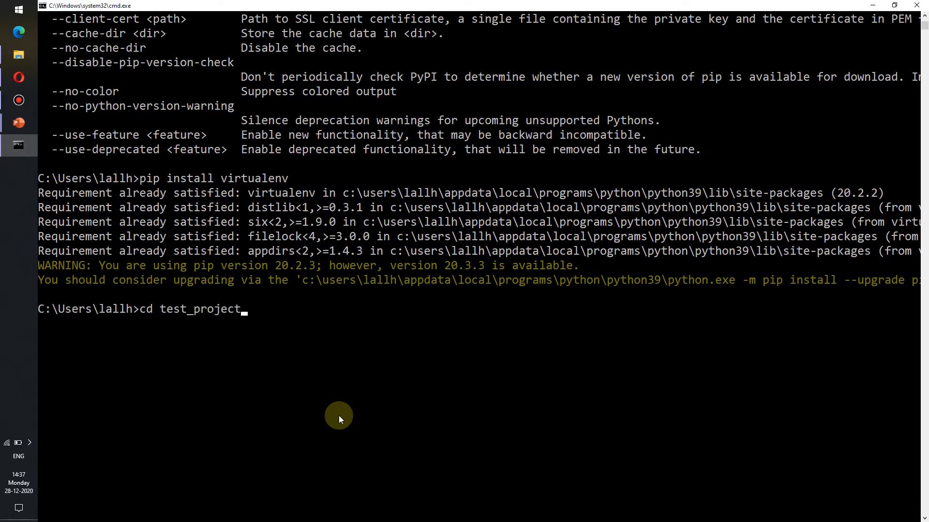
{"action": "key", "text": "Return"}
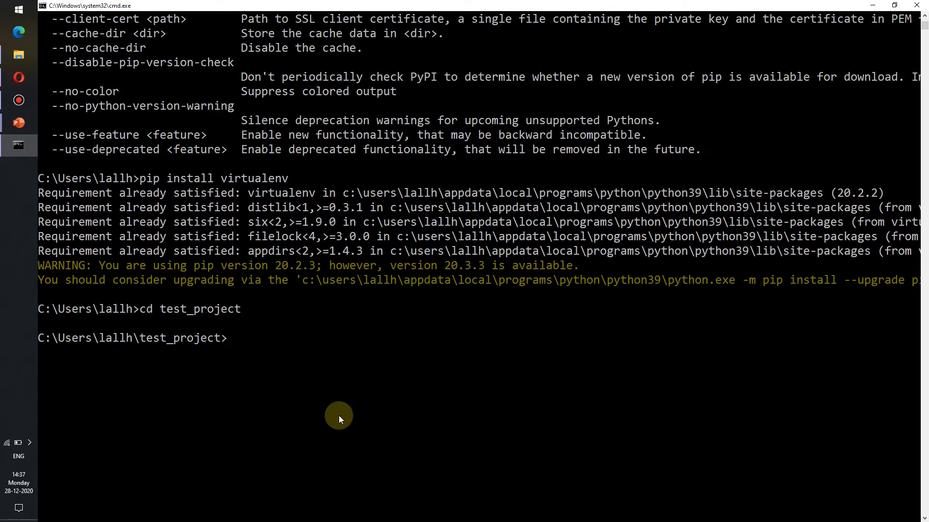
- Create a virtual environment named myenv with virtualenv
{"action": "type", "text": "virtua"}
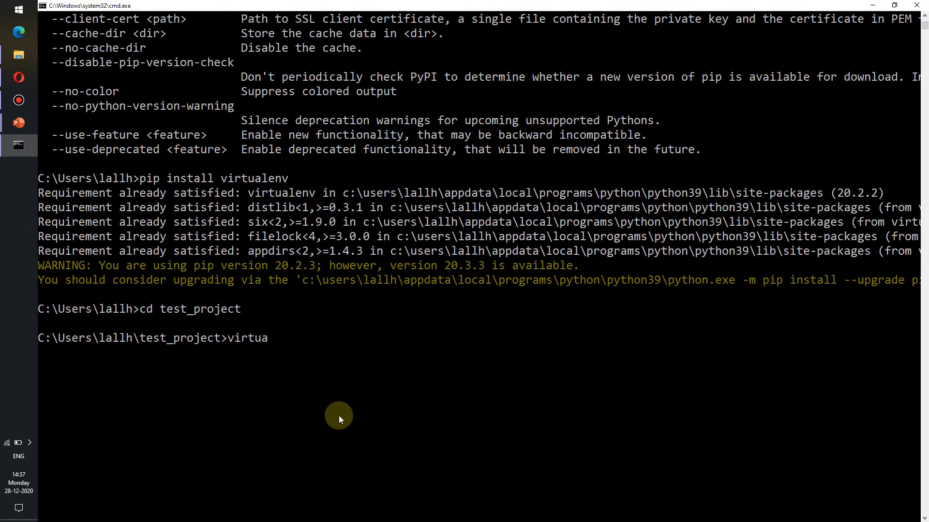
{"action": "type", "text": "lenv"}
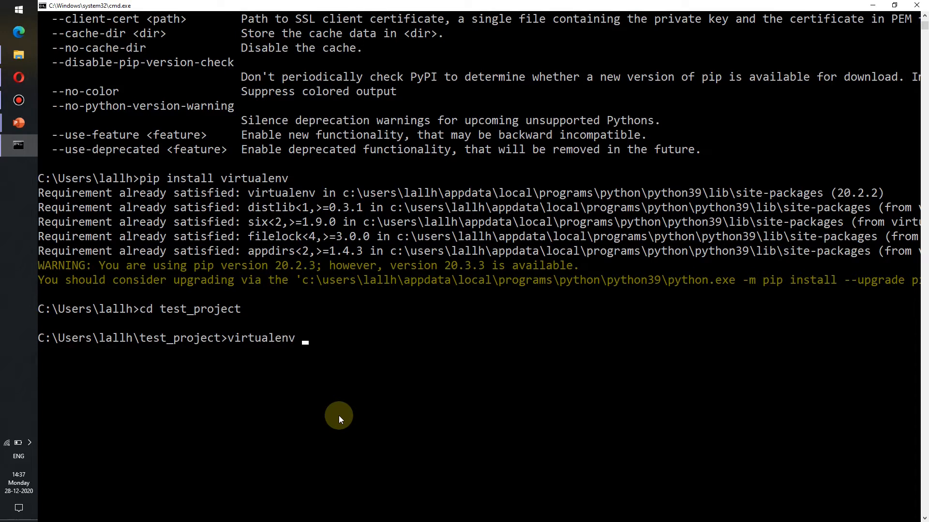
{"action": "type", "text": "myenv"}
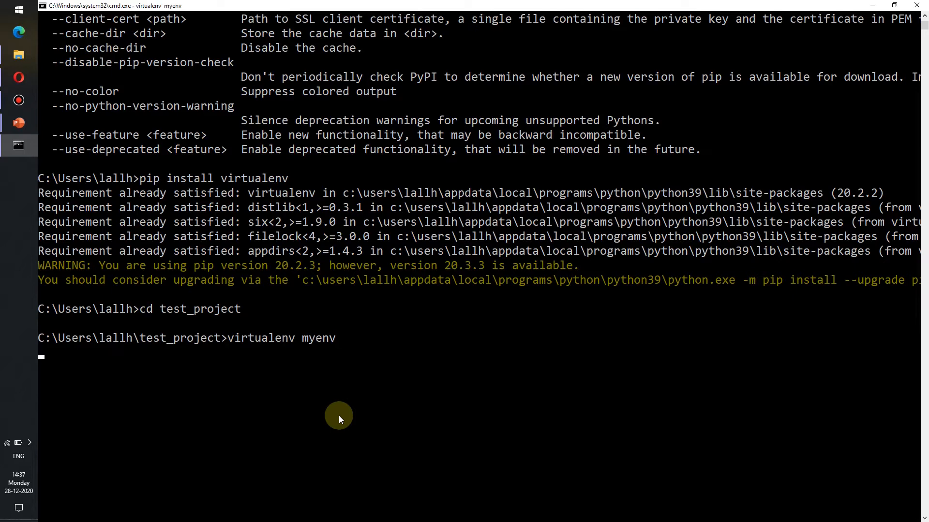
{"action": "key", "text": "Return"}
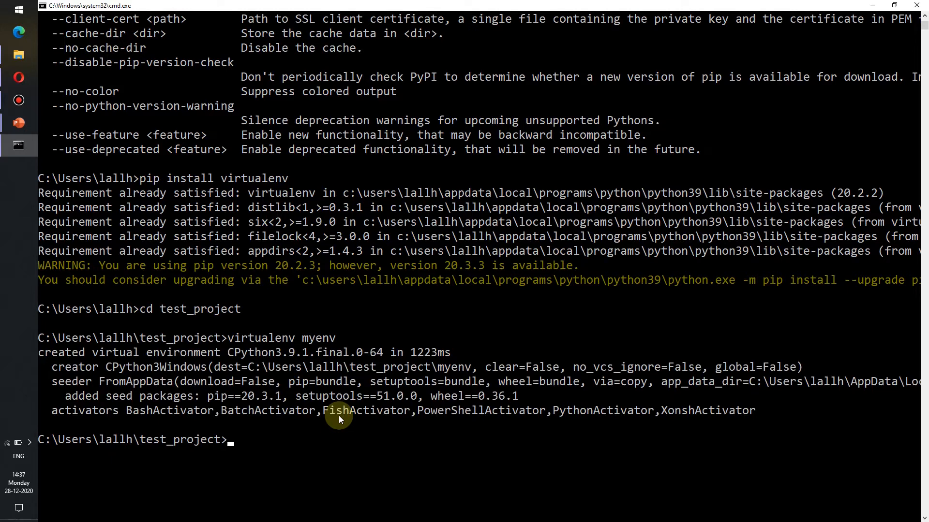
{"action": "mouse_move", "coordinate": [255, 402]}
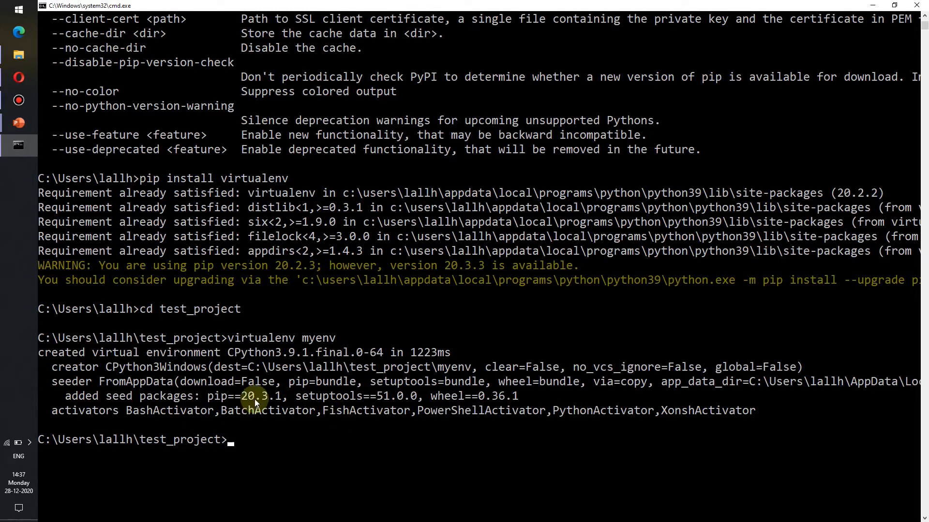
{"action": "mouse_move", "coordinate": [337, 409]}
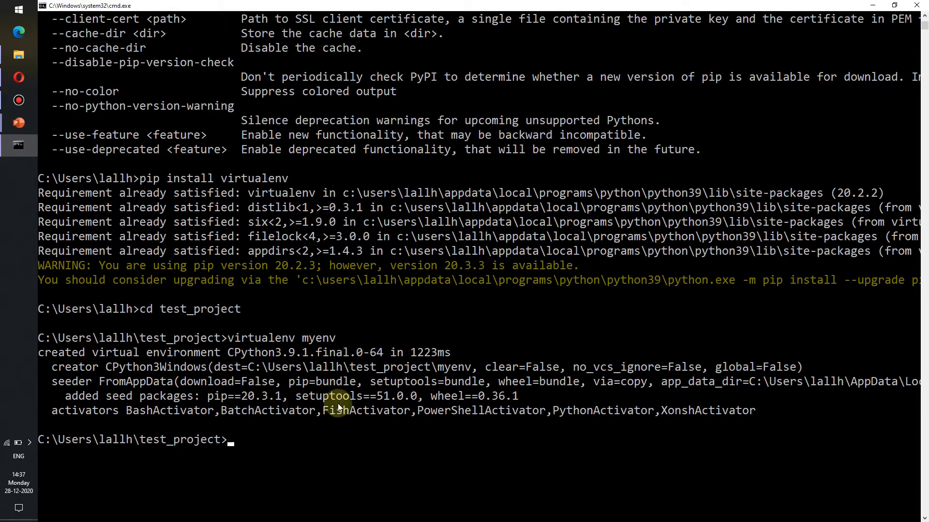
{"action": "mouse_move", "coordinate": [395, 348]}
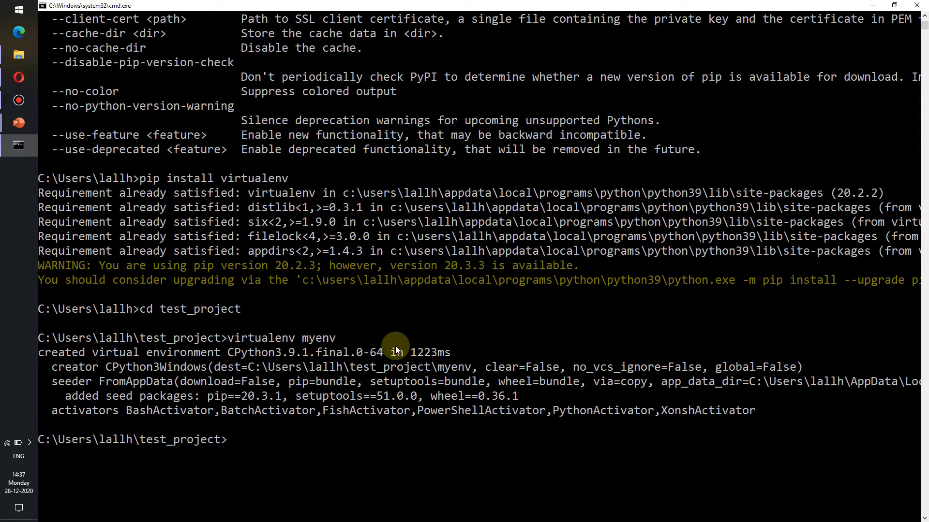
- Run myenv\Scripts\activate so the prompt shows (myenv)
{"action": "type", "text": "m"}
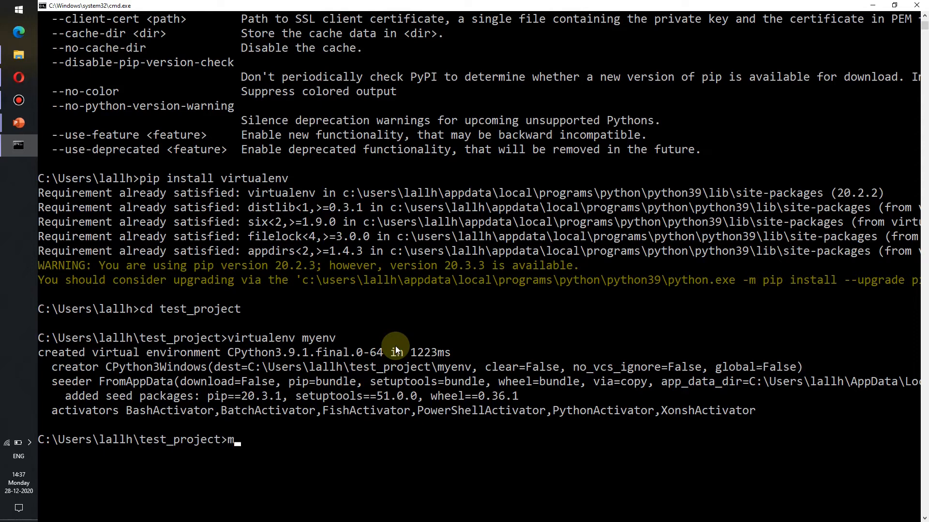
{"action": "type", "text": "yenv"}
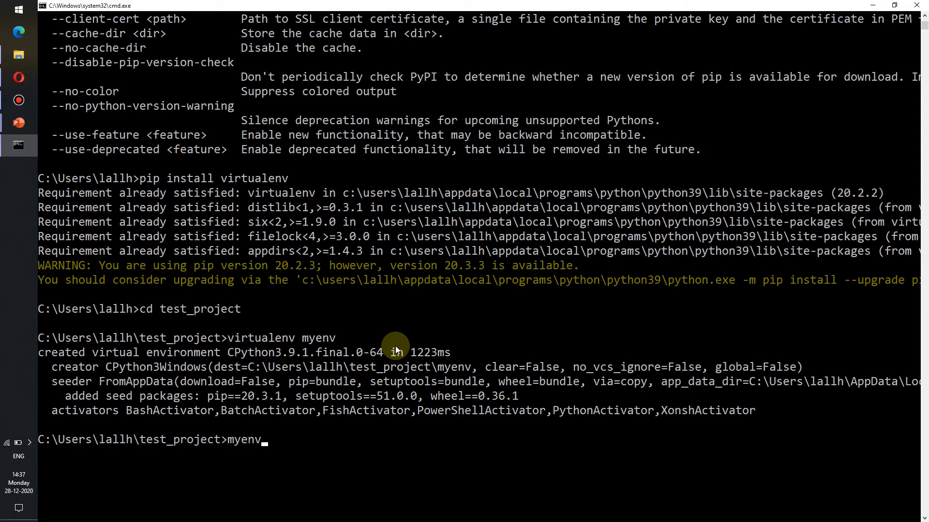
{"action": "type", "text": "\\"}
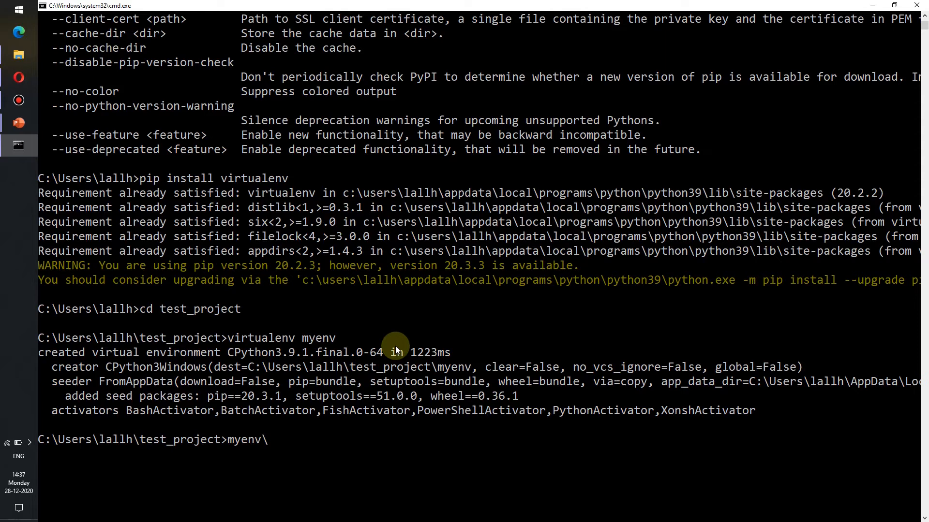
{"action": "type", "text": "Script"}
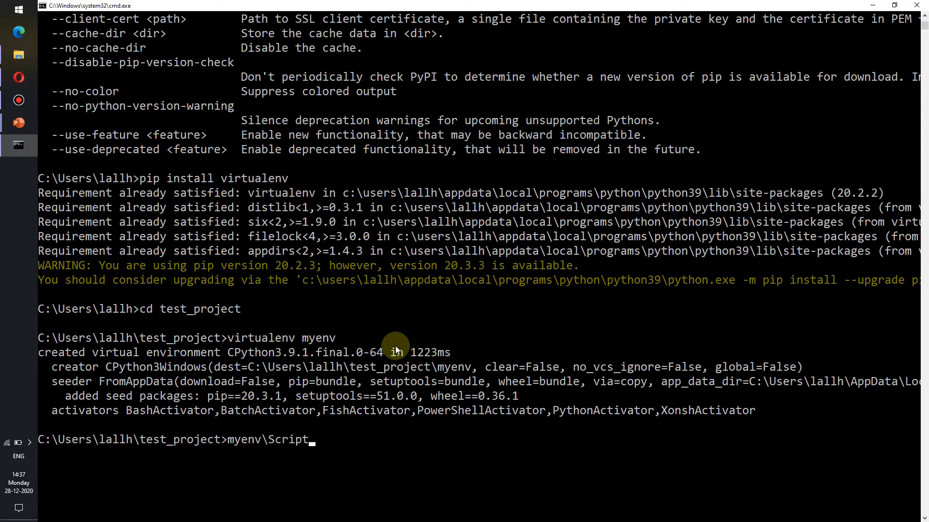
{"action": "type", "text": "s\\a"}
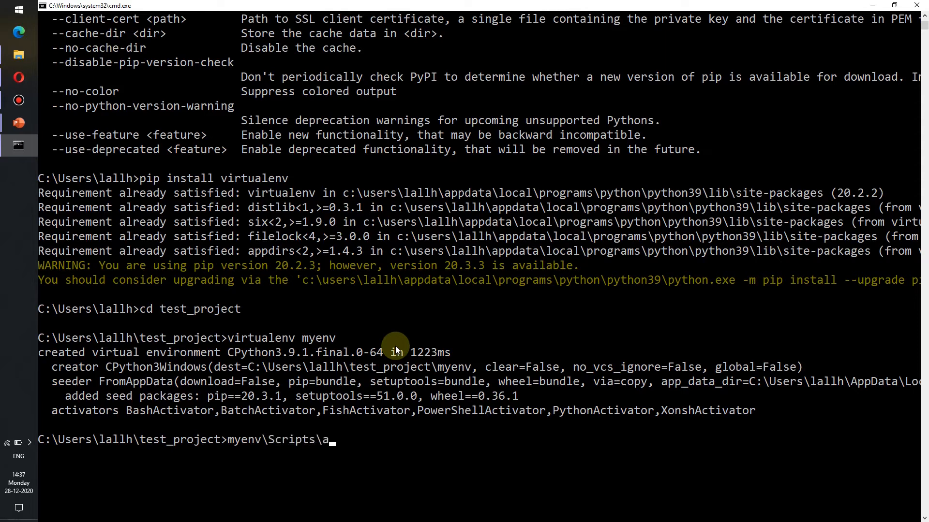
{"action": "type", "text": "ctivate"}
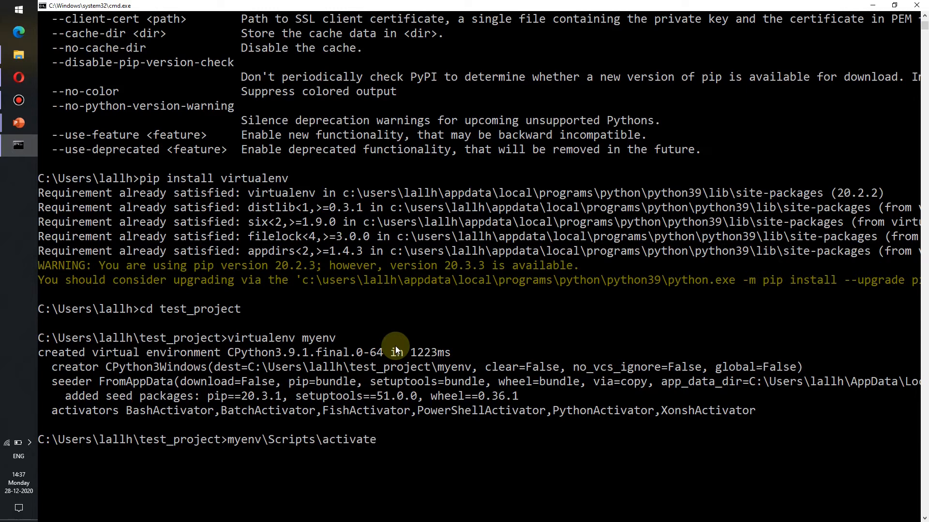
{"action": "key", "text": "Return"}
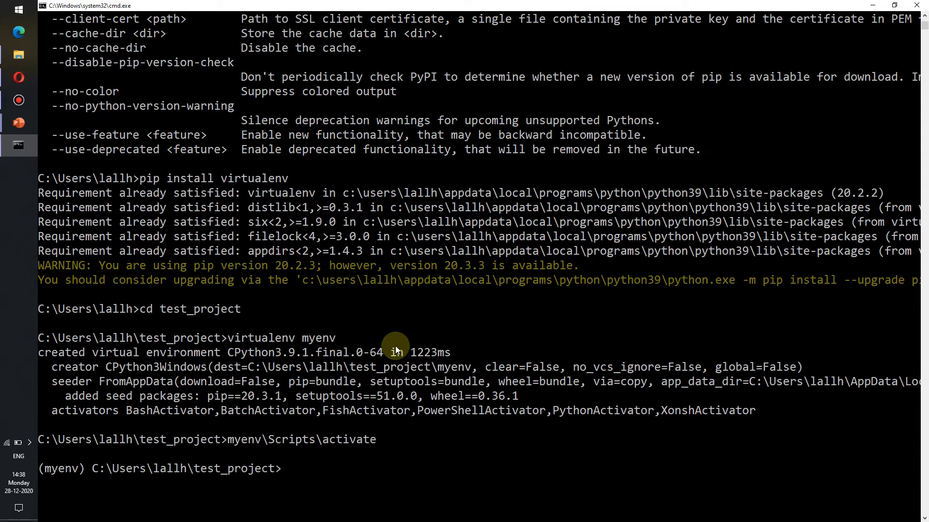
{"action": "scroll", "scroll_direction": "down", "scroll_amount": 3}
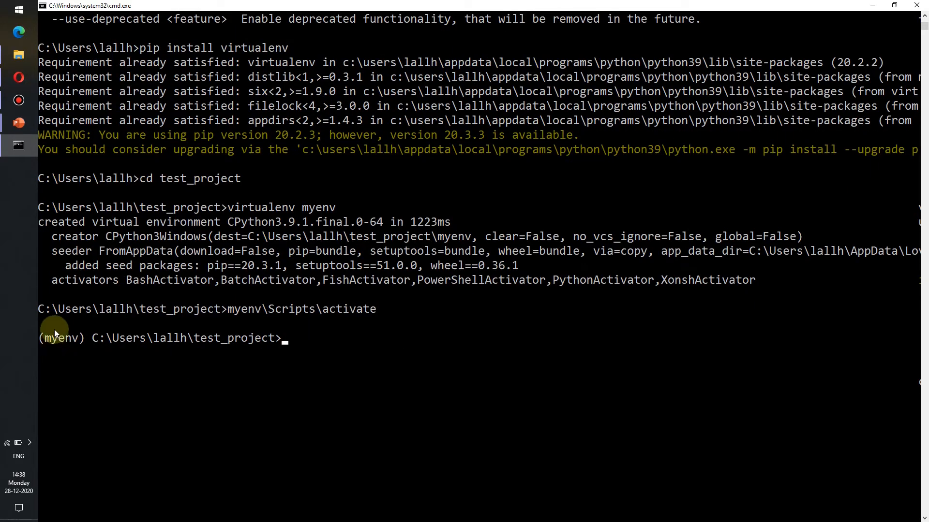
{"action": "mouse_move", "coordinate": [52, 348]}
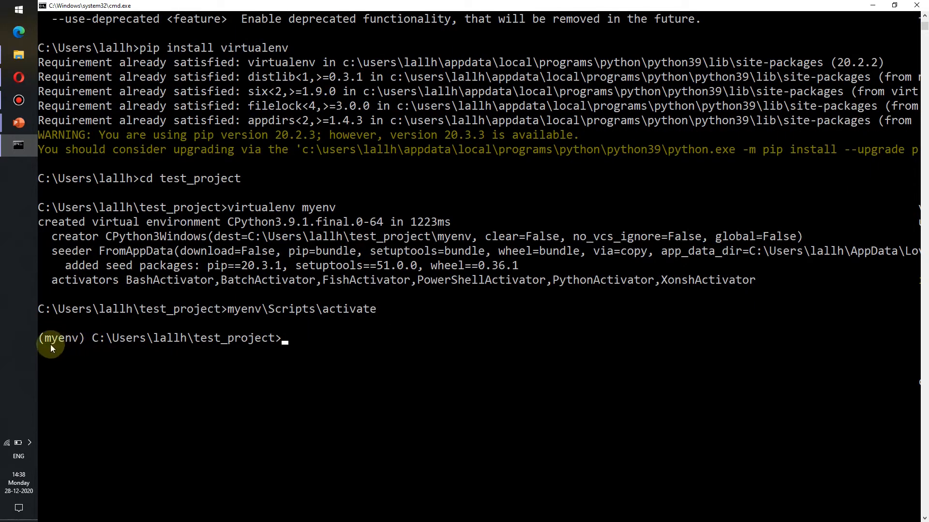
{"action": "mouse_move", "coordinate": [322, 367]}
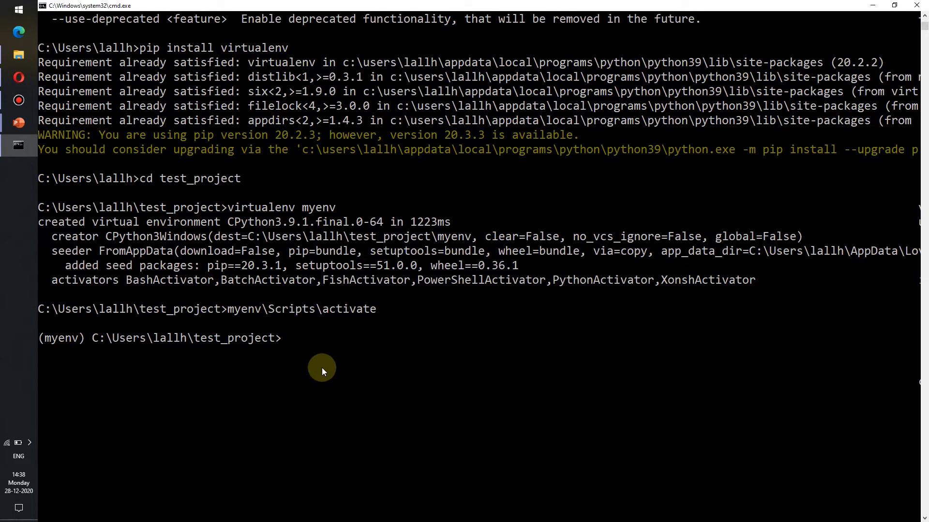
- Run 'pip install pygame' in myenv to install pygame 2.0.1
{"action": "type", "text": "p"}
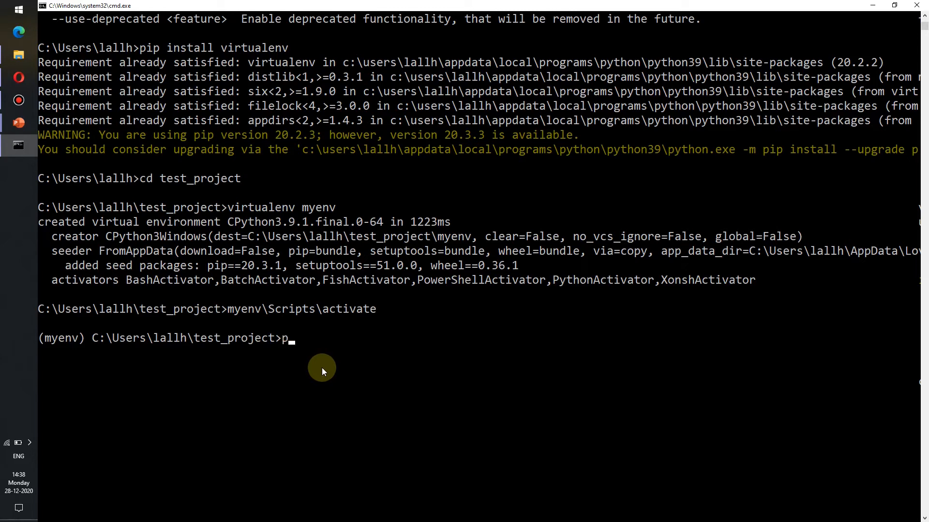
{"action": "type", "text": "ip ins"}
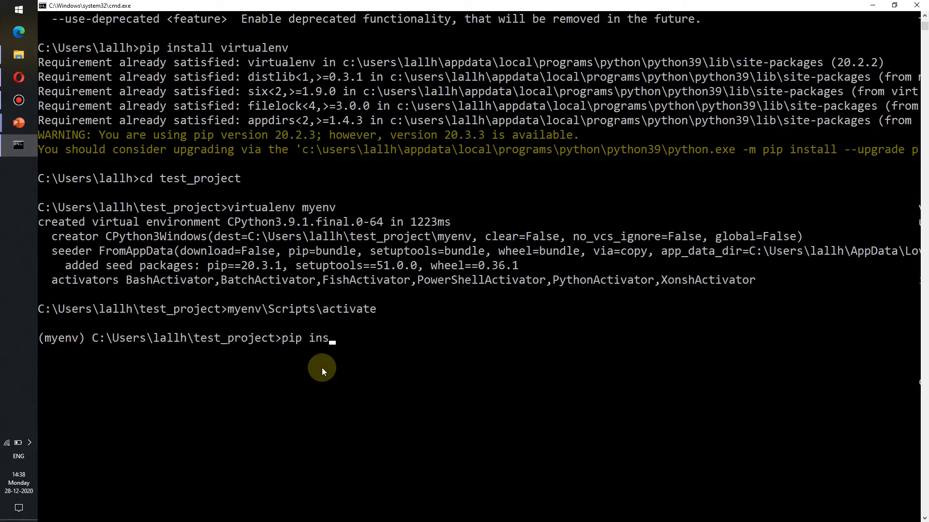
{"action": "type", "text": "tall pyg"}
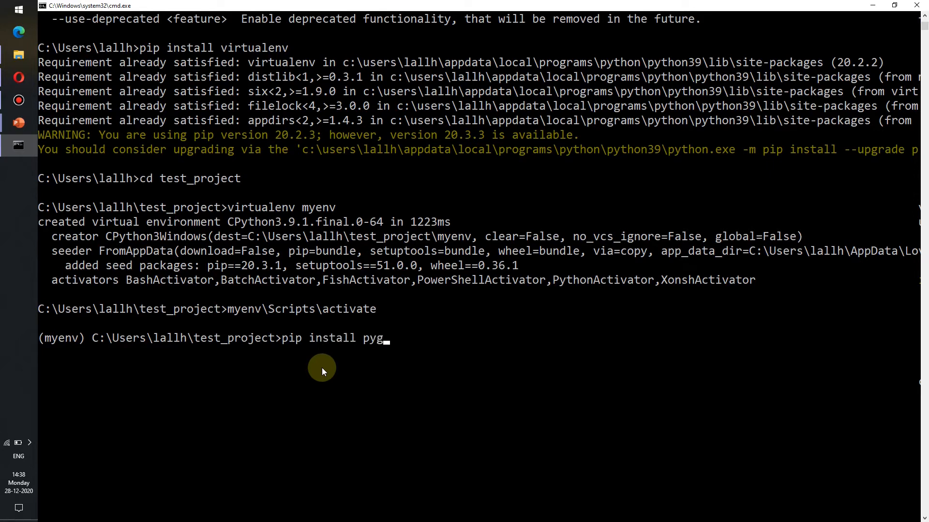
{"action": "type", "text": "ame"}
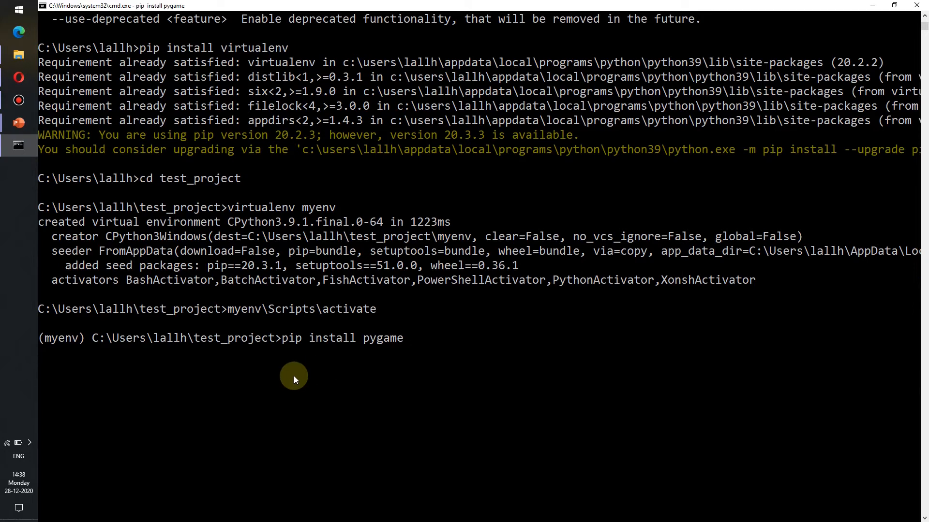
{"action": "mouse_move", "coordinate": [373, 406]}
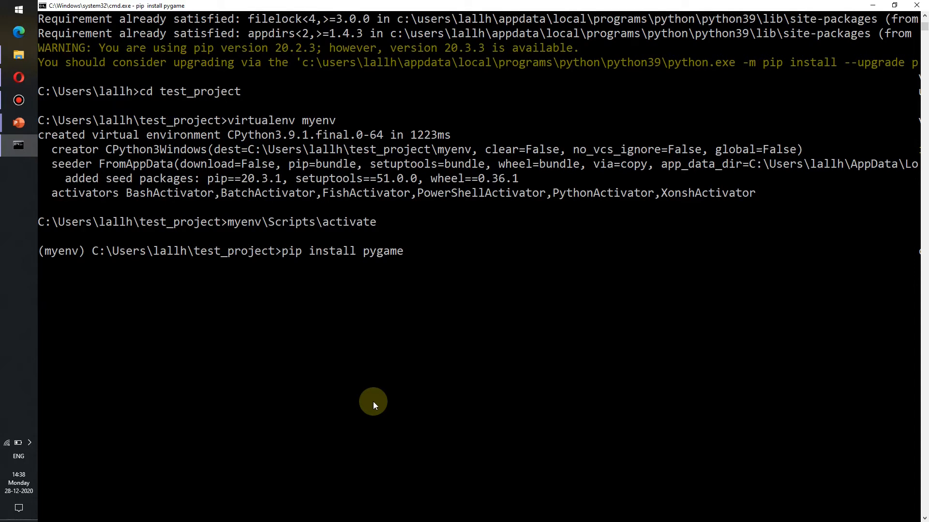
{"action": "key", "text": "Return"}
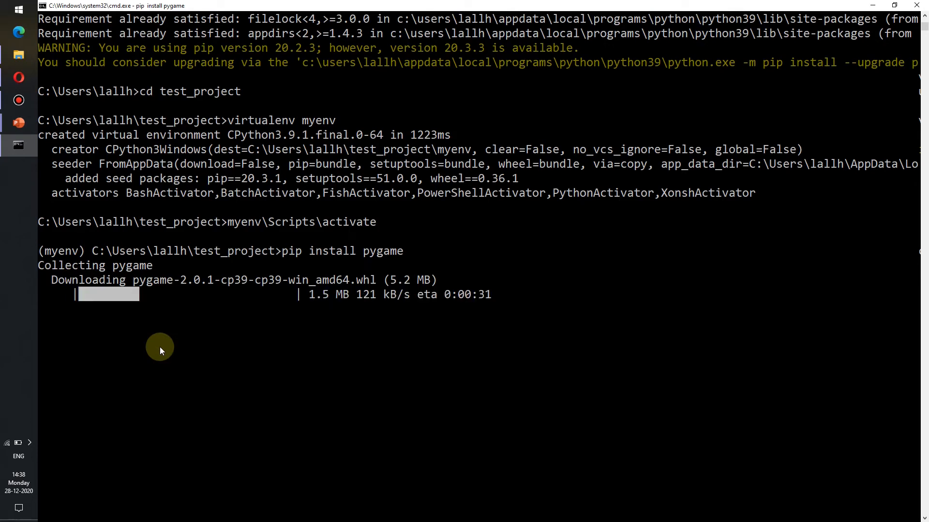
{"action": "mouse_move", "coordinate": [171, 348]}
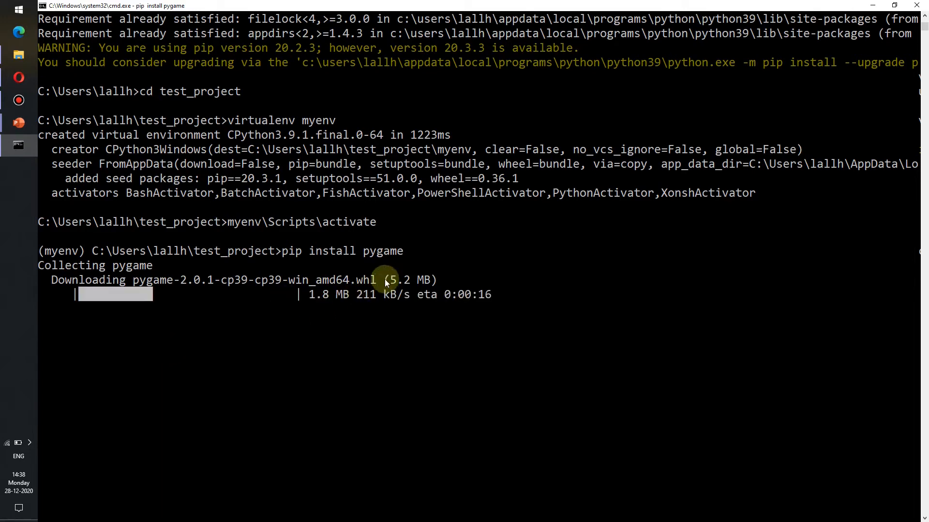
{"action": "mouse_move", "coordinate": [282, 366]}
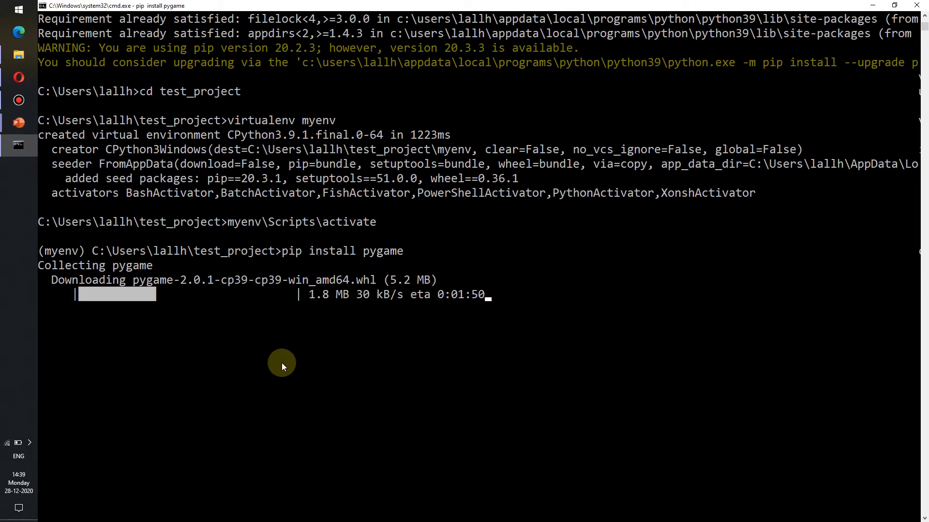
{"action": "mouse_move", "coordinate": [136, 456]}
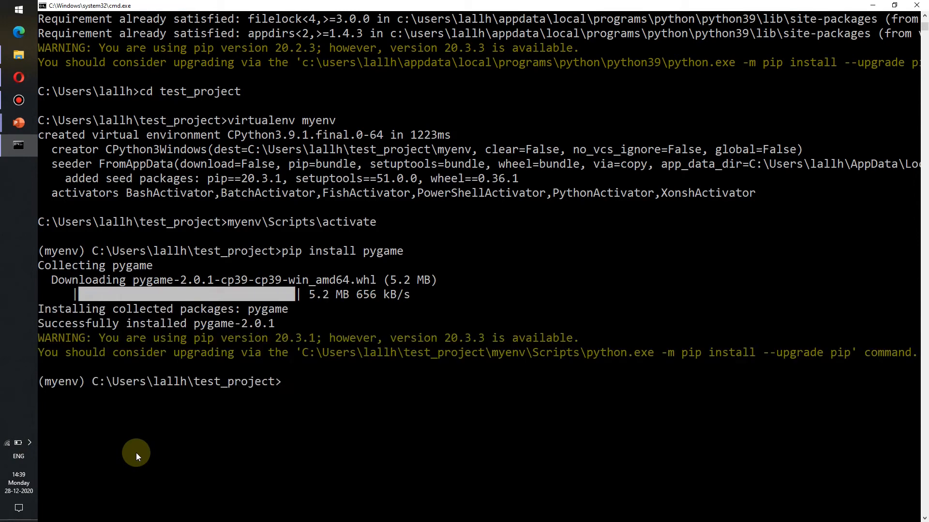
{"action": "mouse_move", "coordinate": [272, 344]}
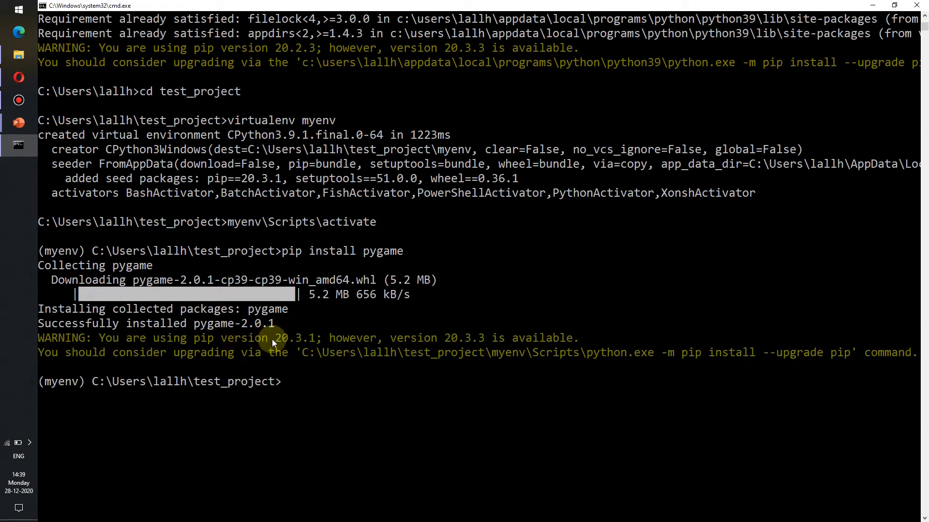
{"action": "mouse_move", "coordinate": [47, 251]}
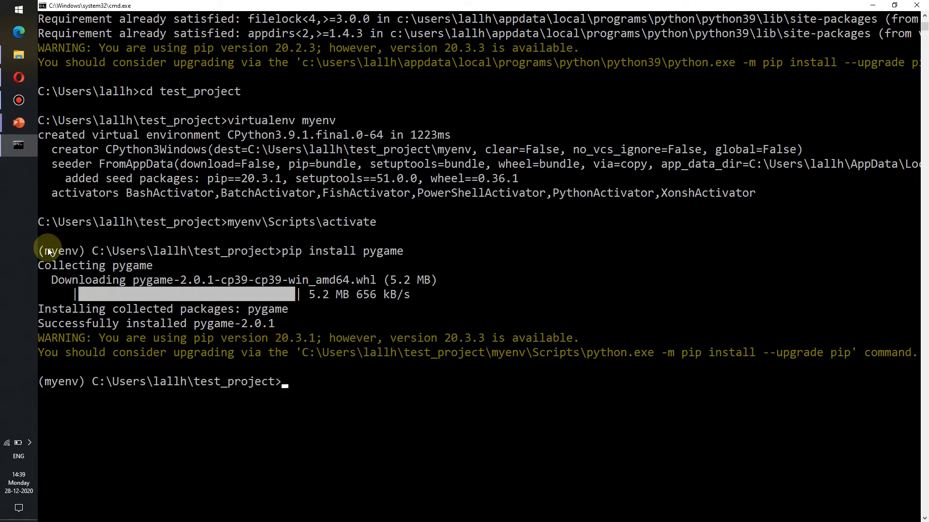
{"action": "mouse_move", "coordinate": [116, 416]}
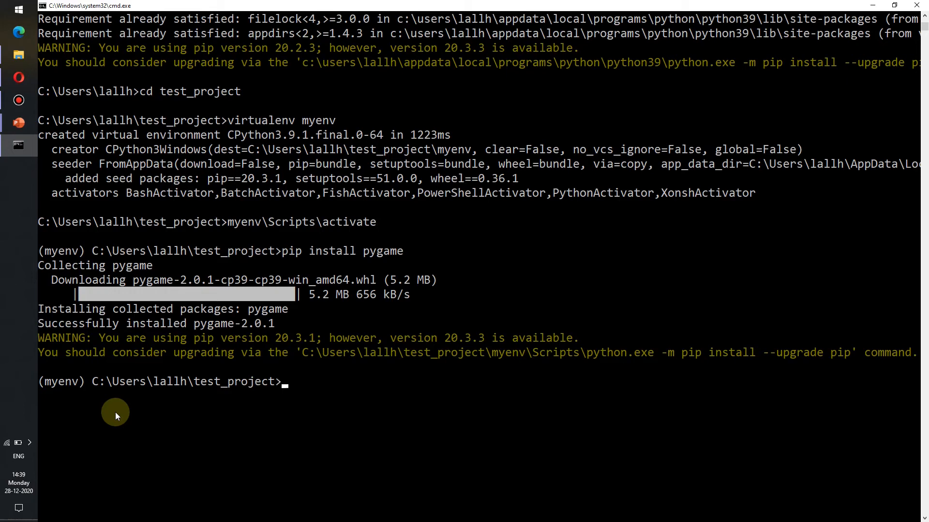
- Run deactivate to return to the plain test_project prompt
{"action": "type", "text": "deactivate"}
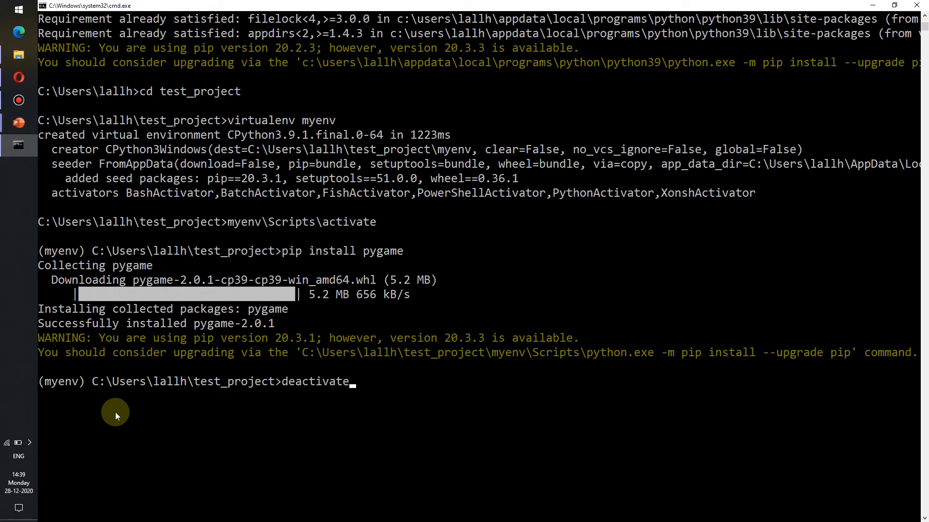
{"action": "key", "text": "Return"}
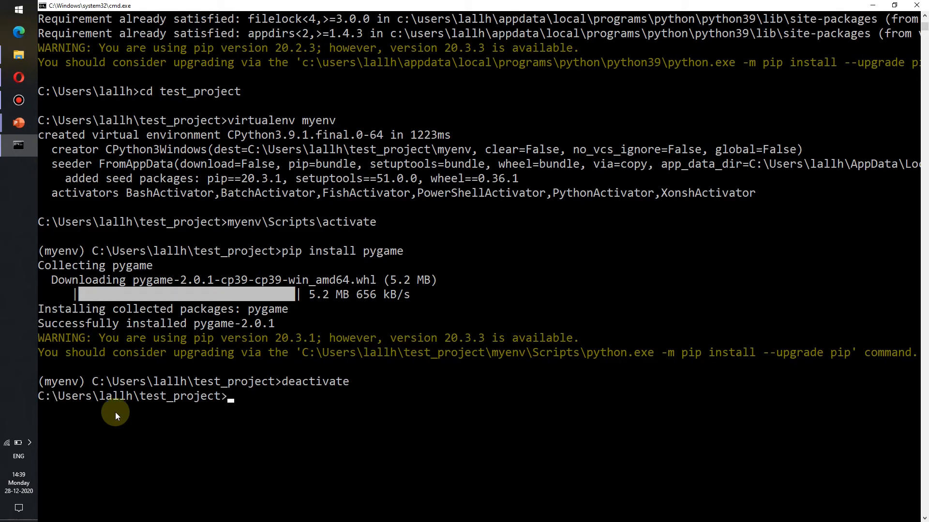